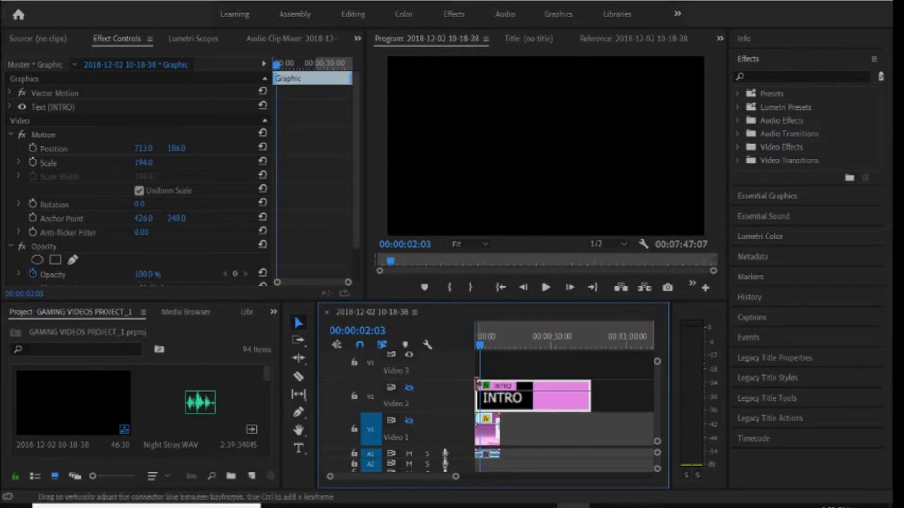
- Move the playhead to 00:00 and select the INTRO graphic clip on Video 2
left_click(466, 358)
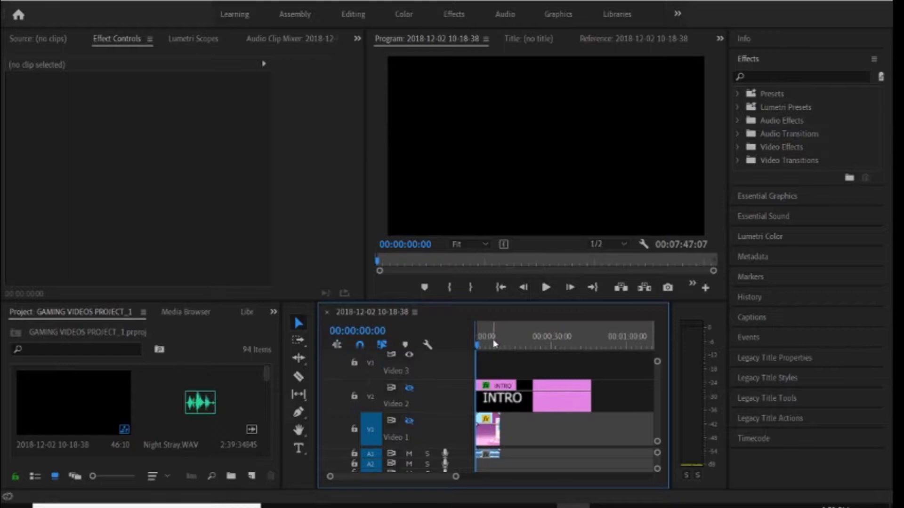
mouse_move(488, 401)
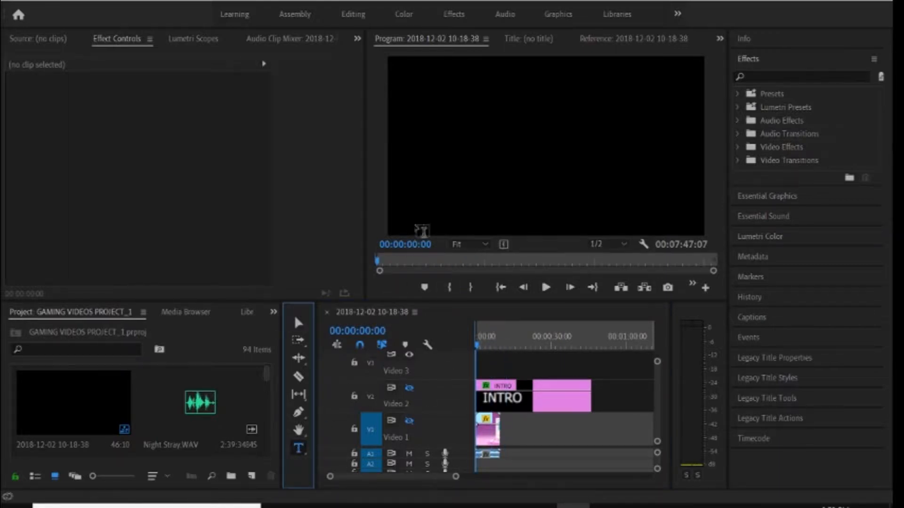
left_click(532, 397)
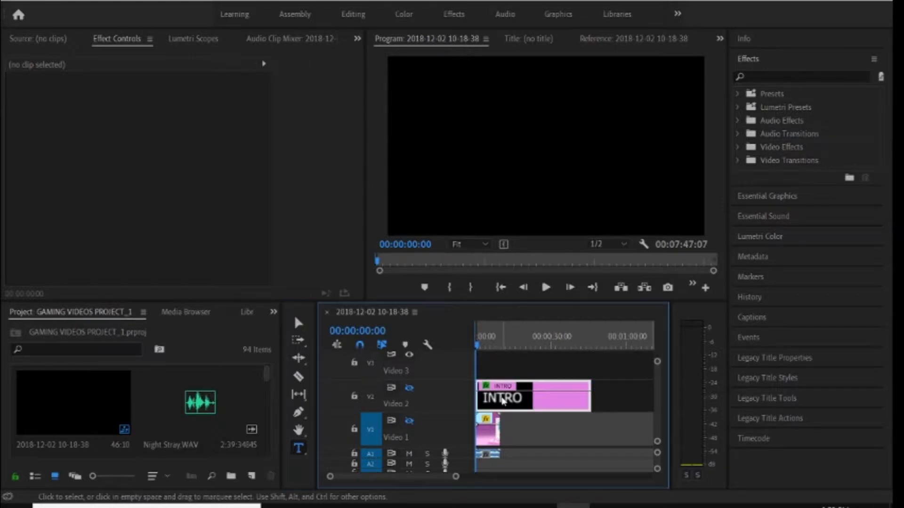
left_click(503, 398)
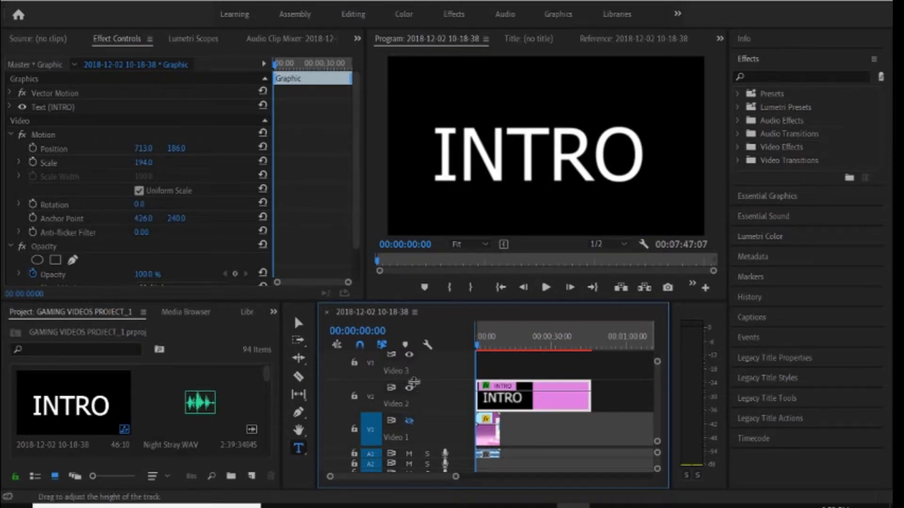
mouse_move(224, 50)
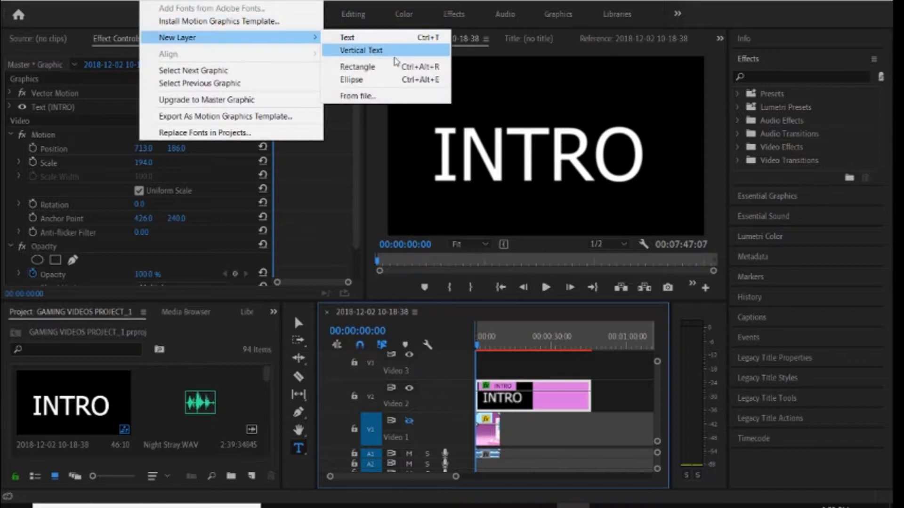
- Add a Rectangle shape layer to the INTRO graphic and show its settings in Essential Graphics
left_click(358, 66)
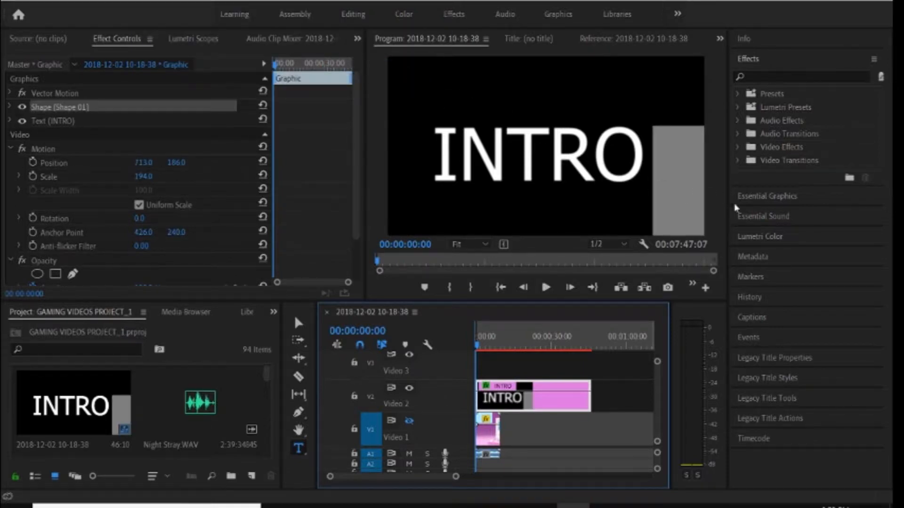
left_click(766, 196)
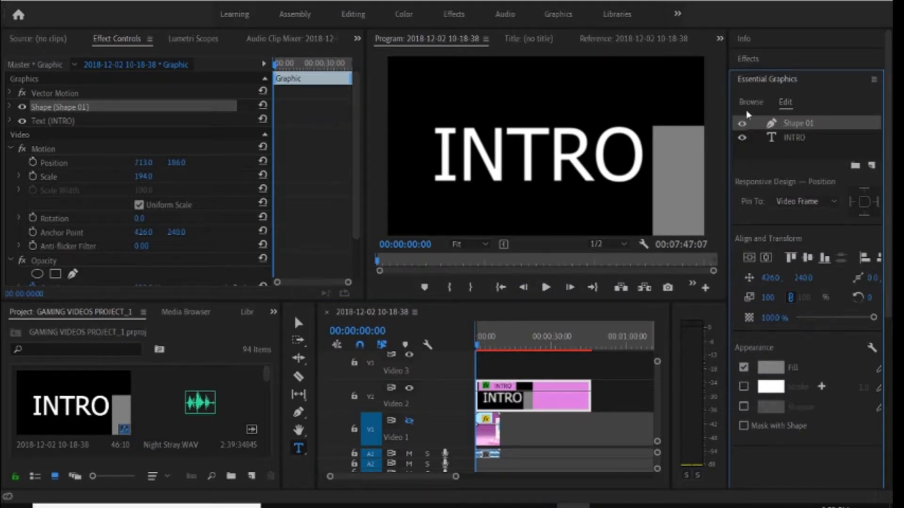
mouse_move(766, 91)
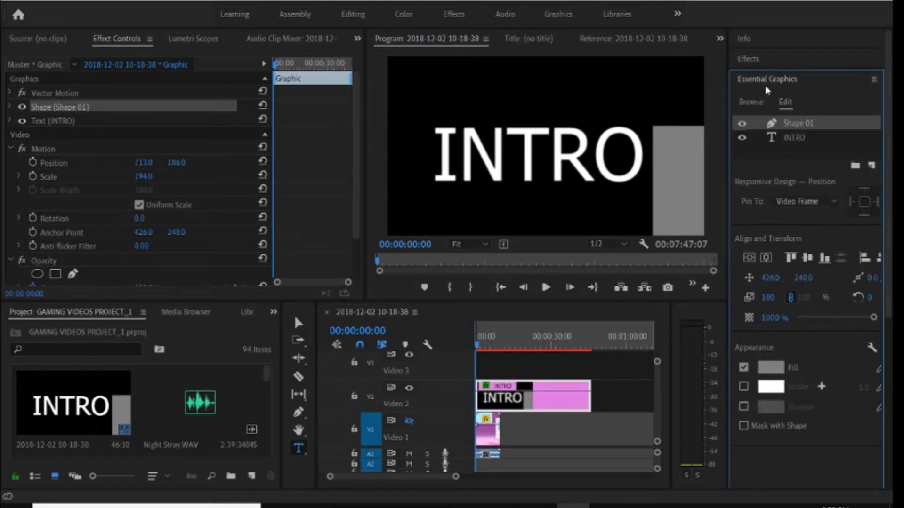
mouse_move(790, 149)
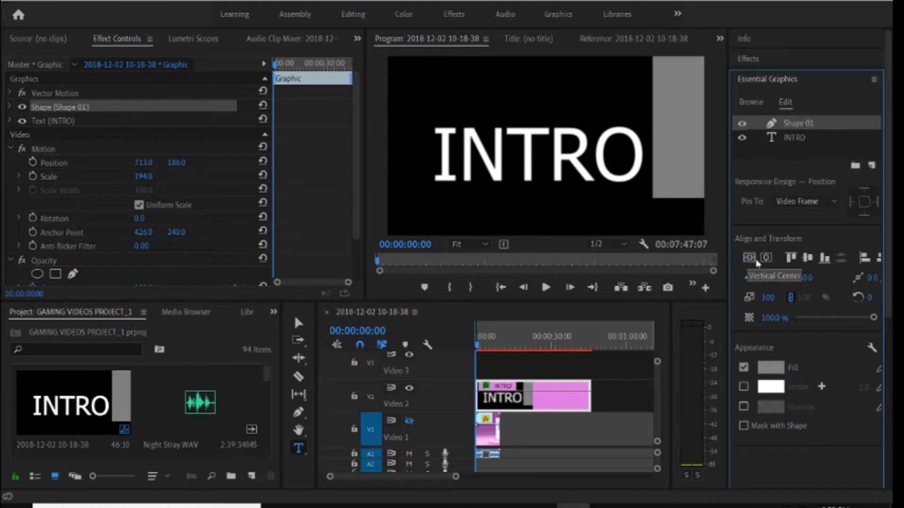
left_click(765, 258)
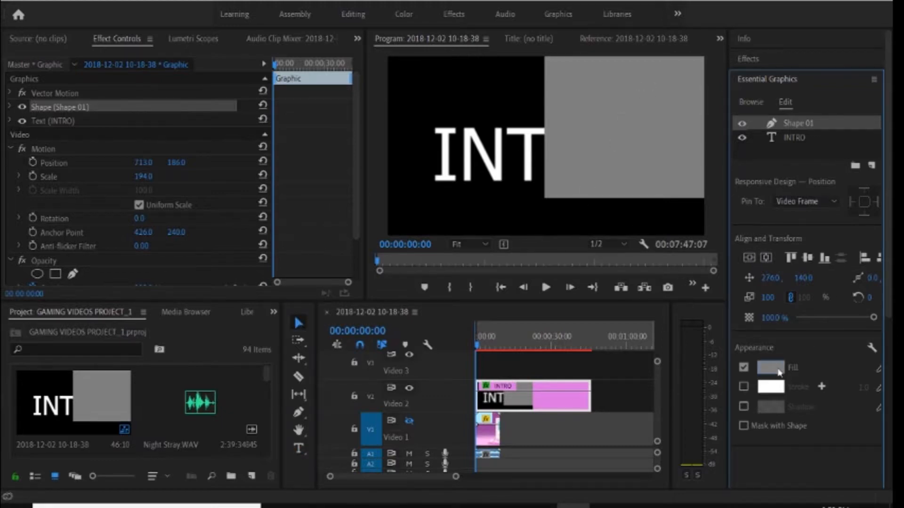
- Try a near-black fill, stretch the rectangle over the frame, then cancel keeping the gray fill
left_click(769, 367)
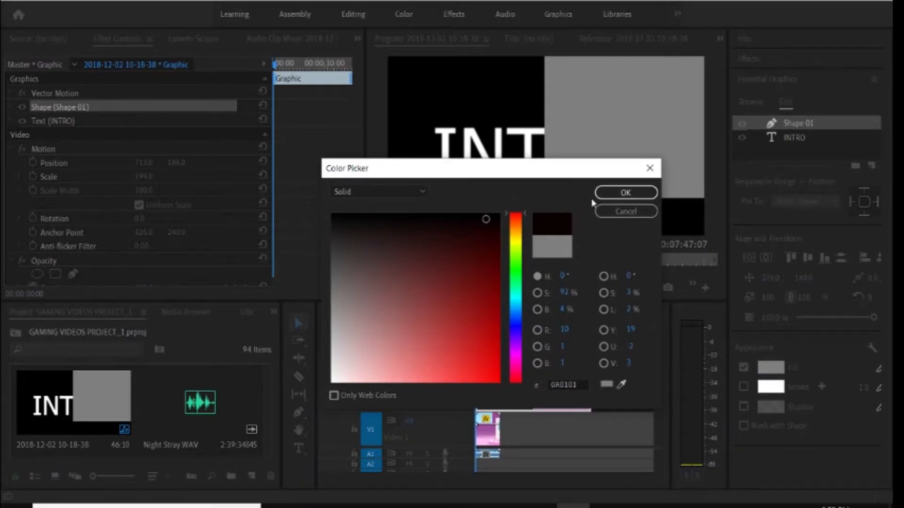
left_click(625, 192)
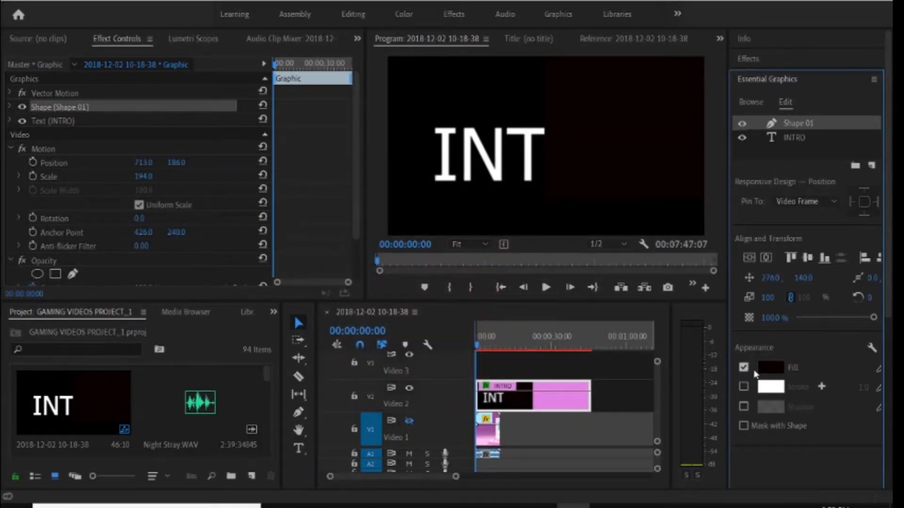
left_click(770, 367)
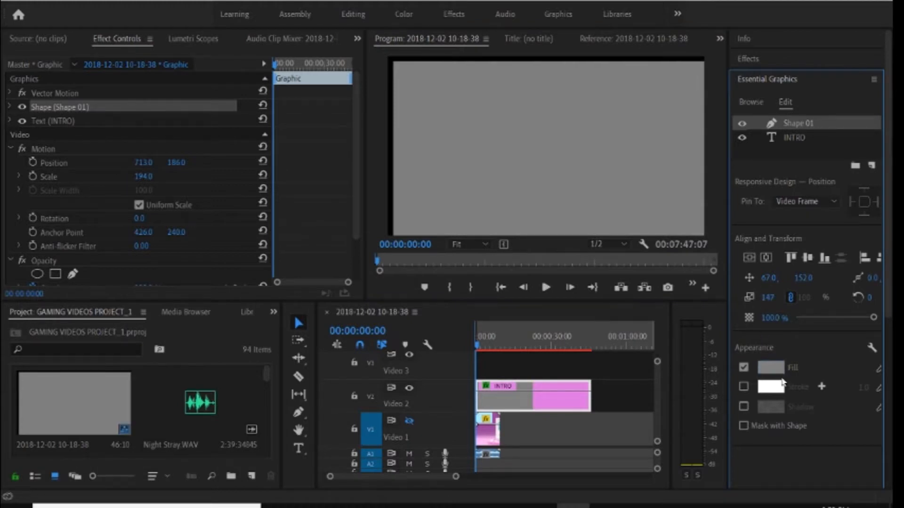
left_click(770, 367)
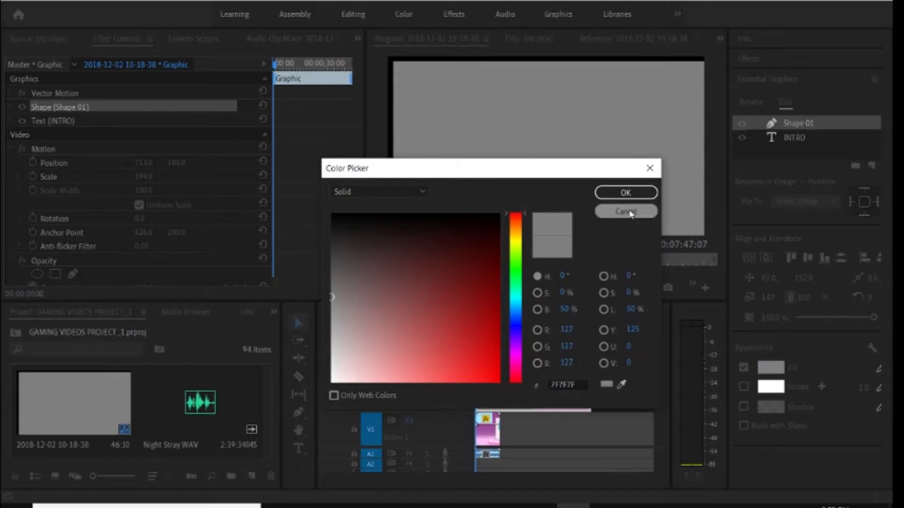
left_click(625, 212)
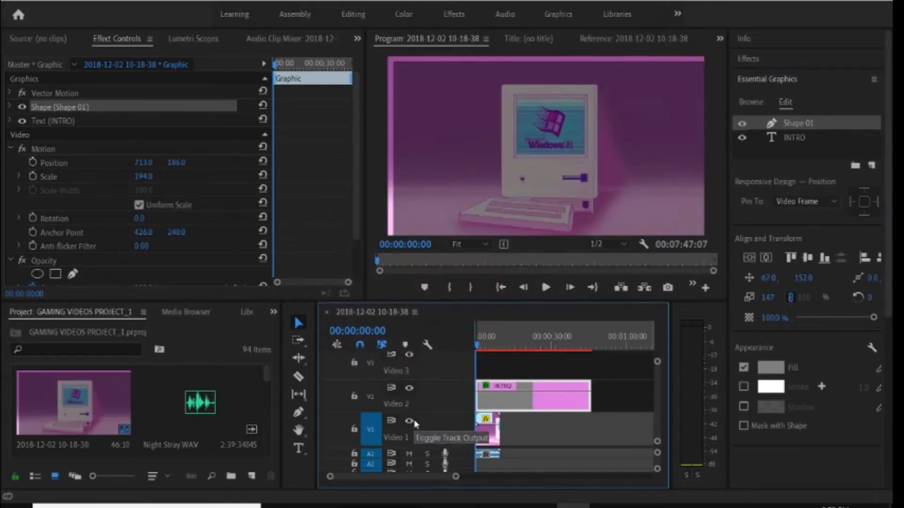
- Enable the background video track, fill the rectangle black and select the INTRO text layer
left_click(409, 421)
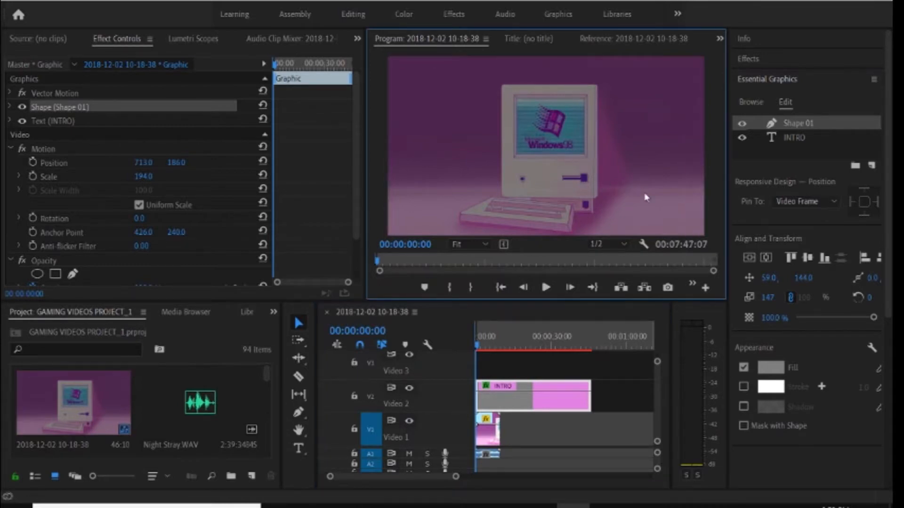
left_click(770, 367)
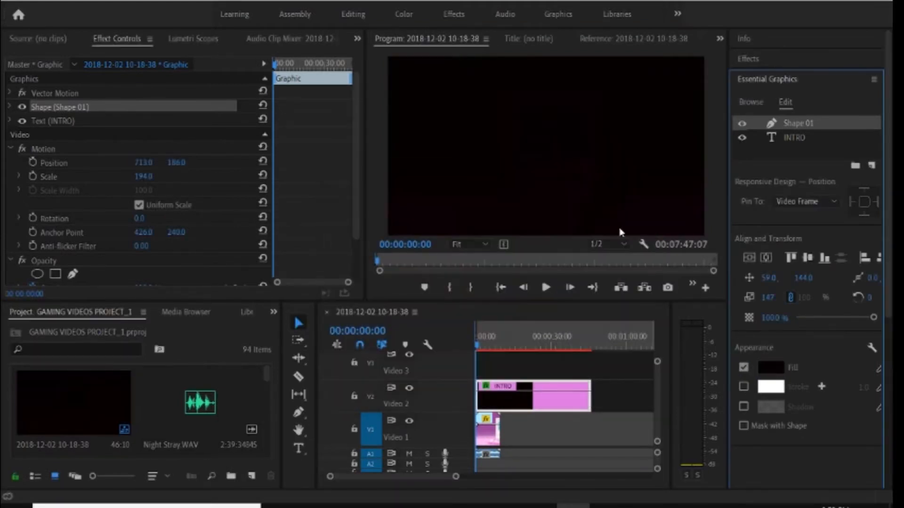
mouse_move(782, 155)
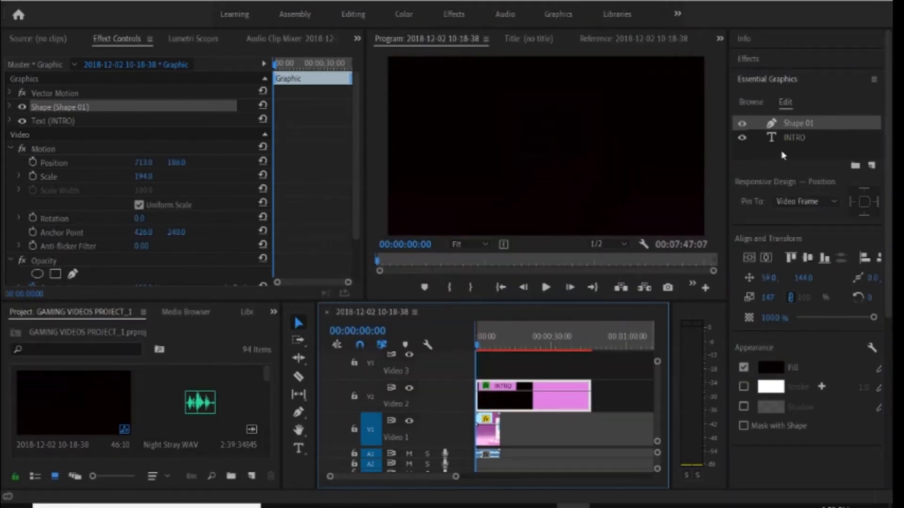
left_click(794, 137)
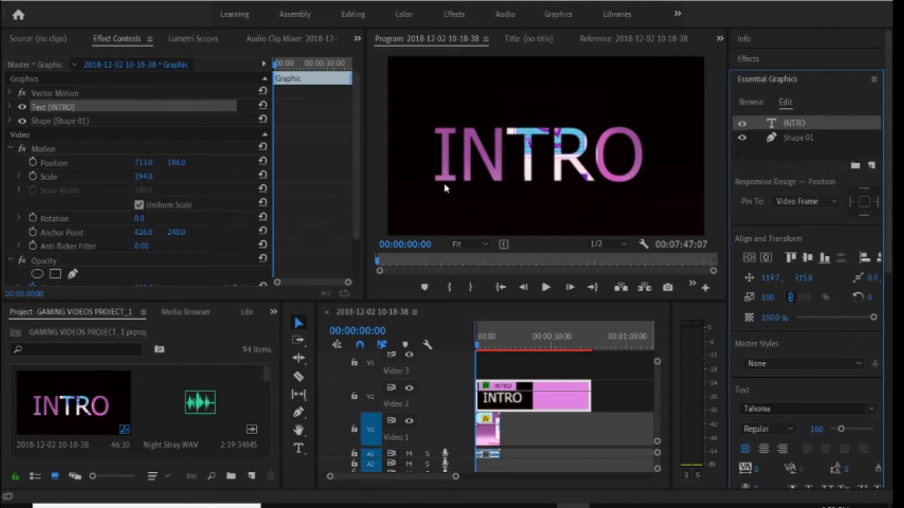
mouse_move(581, 205)
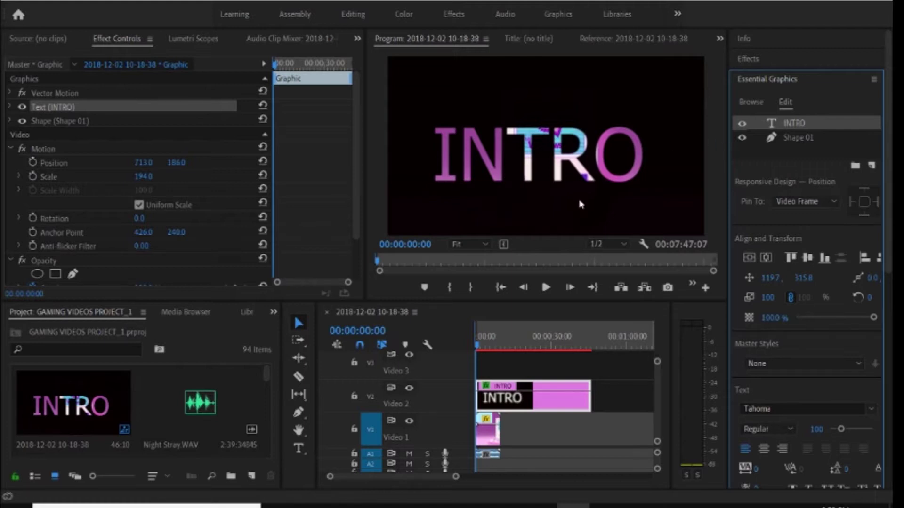
mouse_move(329, 240)
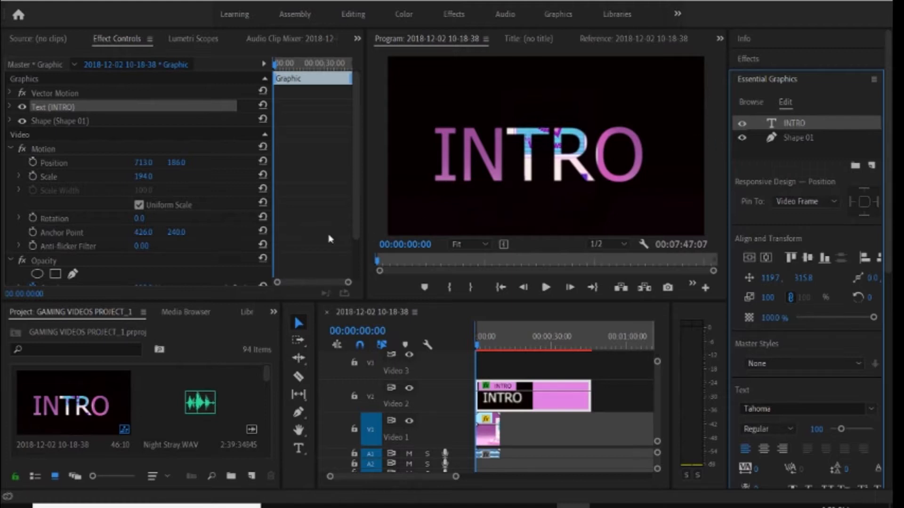
- Set the INTRO graphic's Opacity blend mode to Multiply so footage shows through the letters
scroll("down", 3)
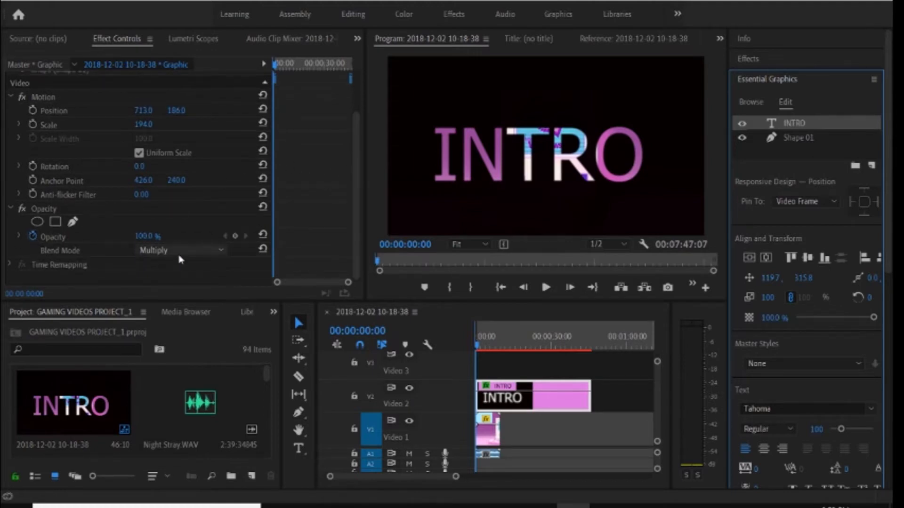
left_click(181, 251)
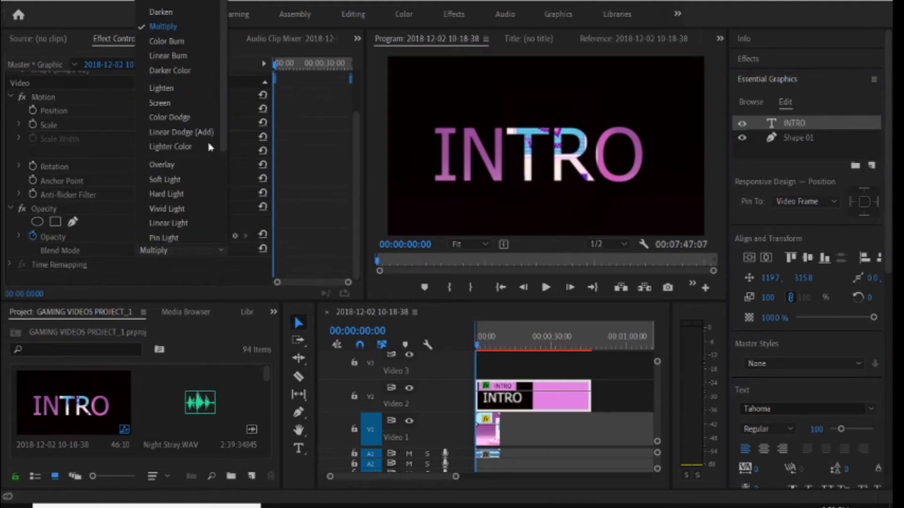
left_click(160, 102)
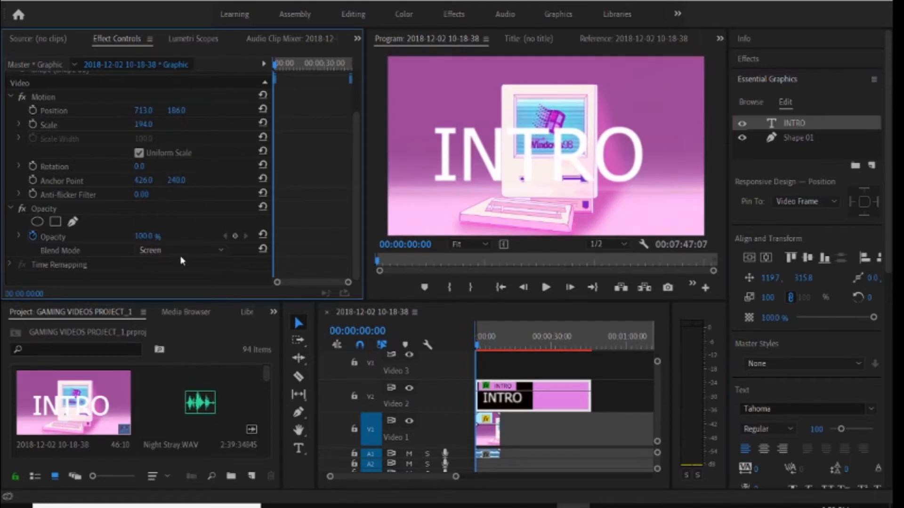
left_click(182, 250)
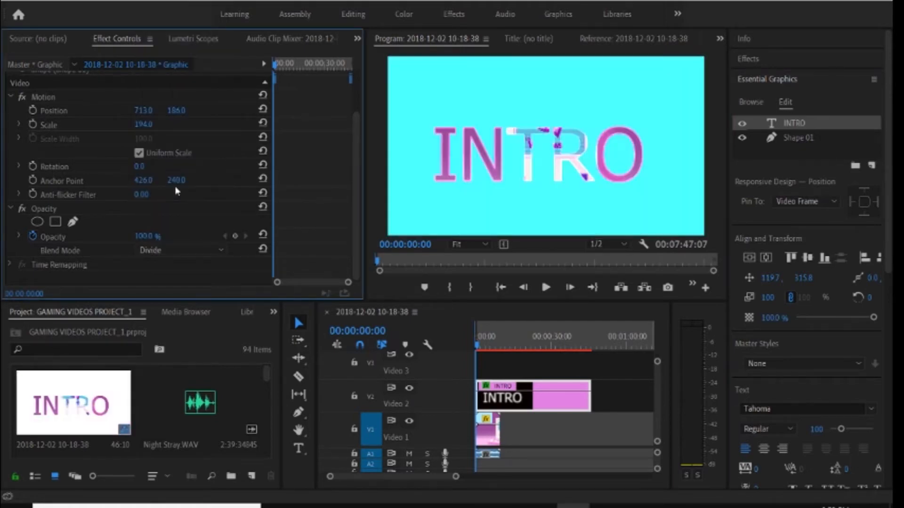
mouse_move(594, 122)
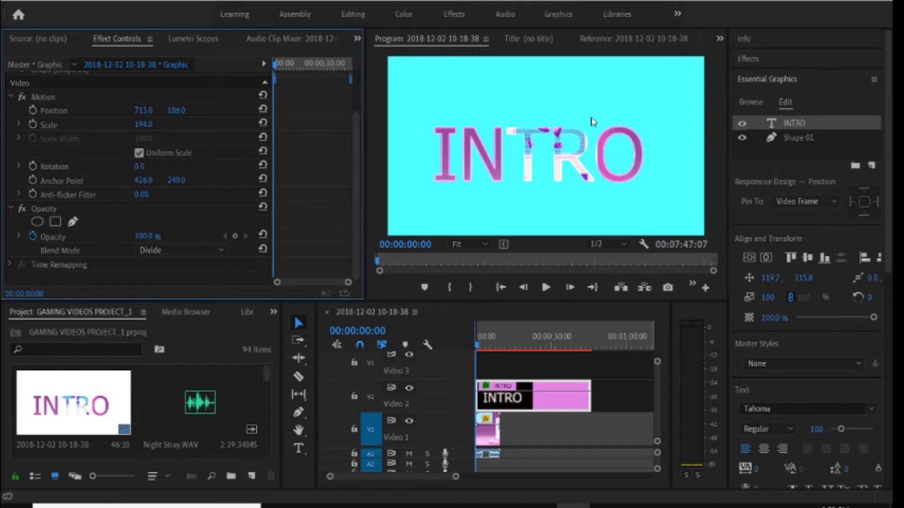
mouse_move(573, 195)
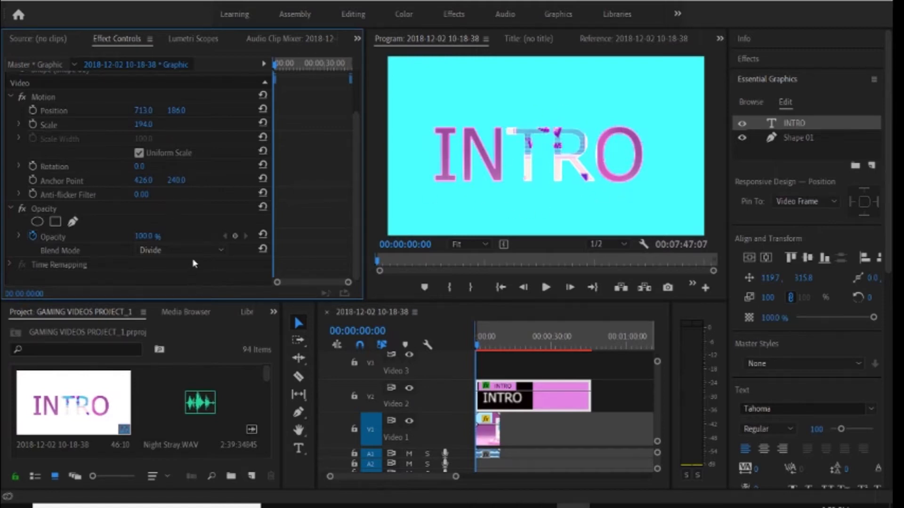
left_click(180, 250)
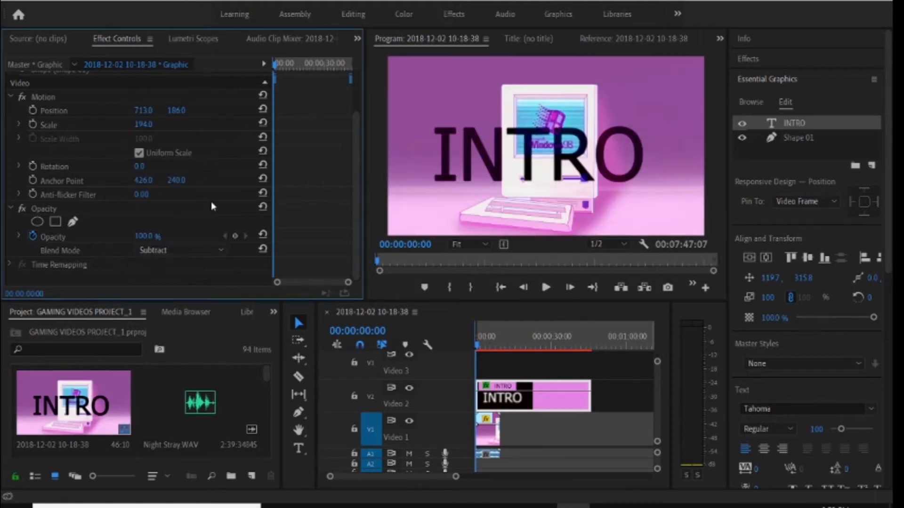
left_click(181, 249)
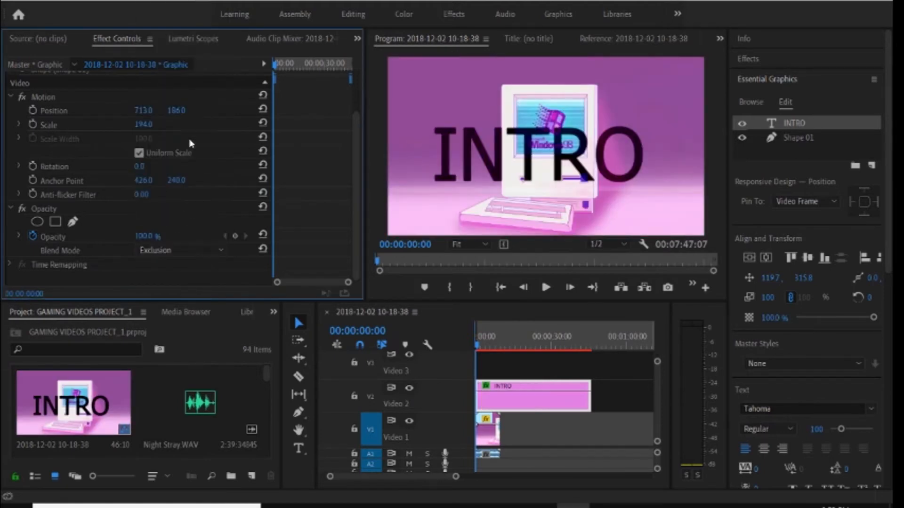
left_click(181, 251)
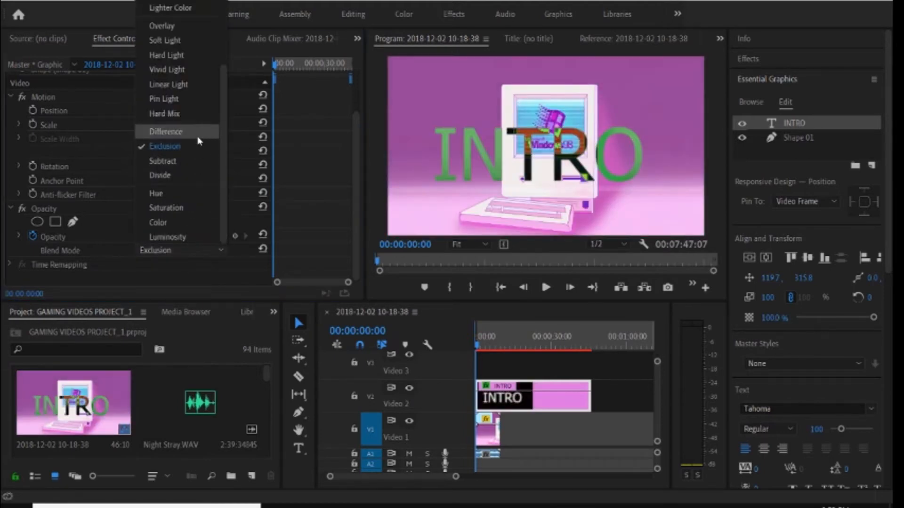
mouse_move(168, 68)
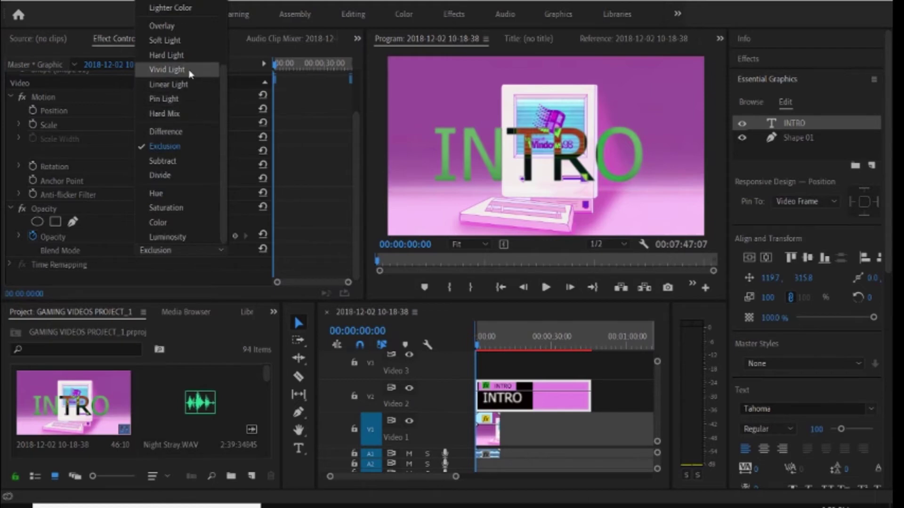
scroll("up", 3)
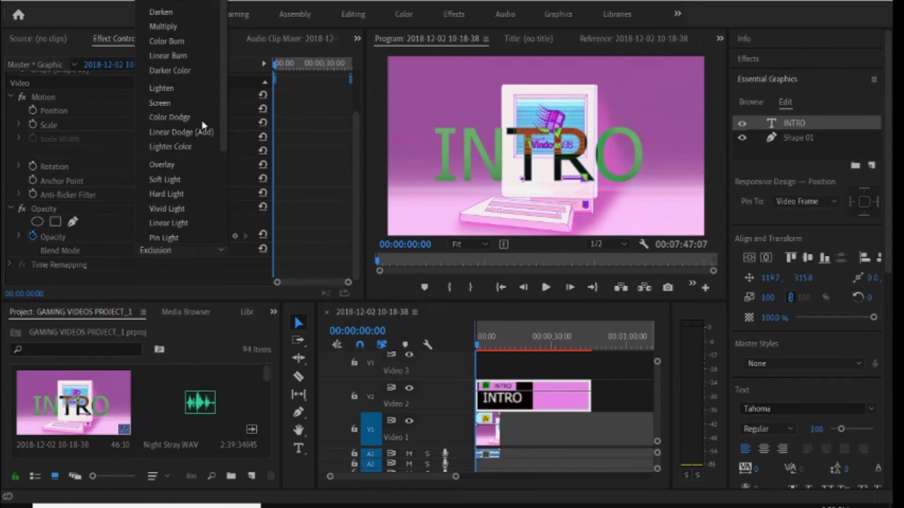
left_click(163, 26)
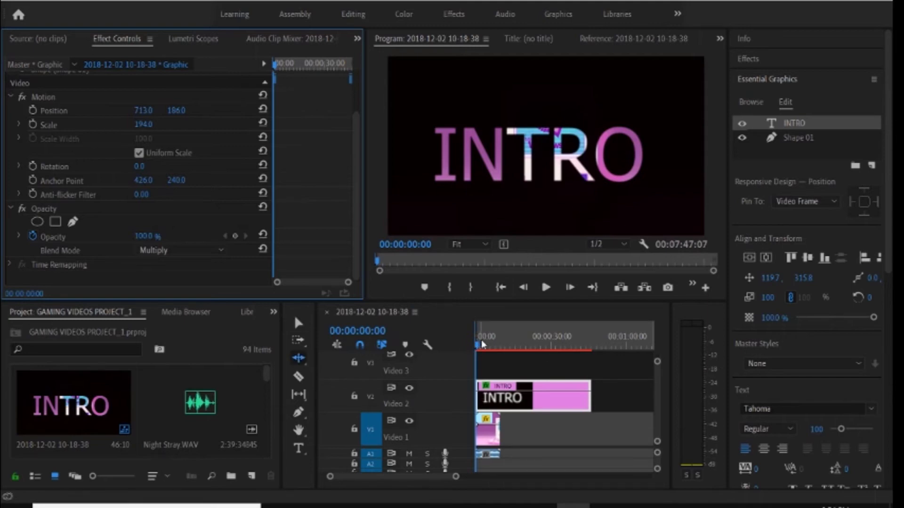
left_click(545, 287)
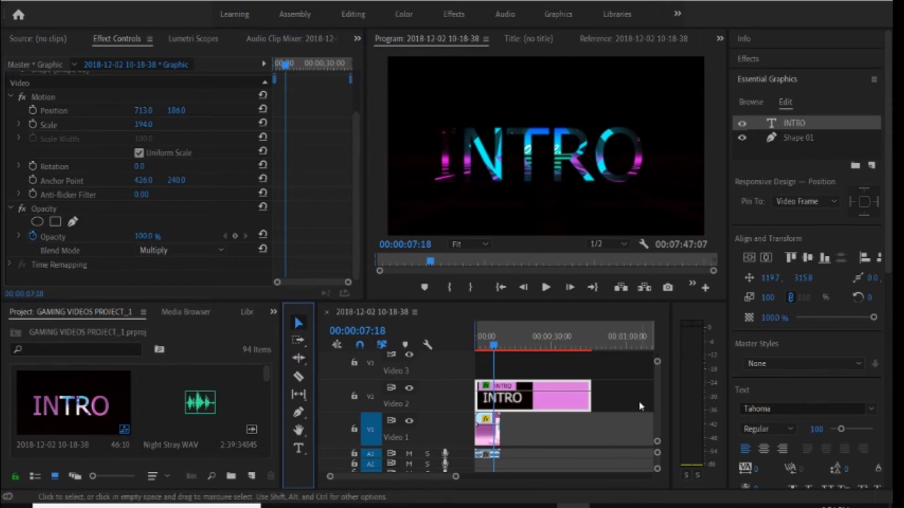
mouse_move(625, 430)
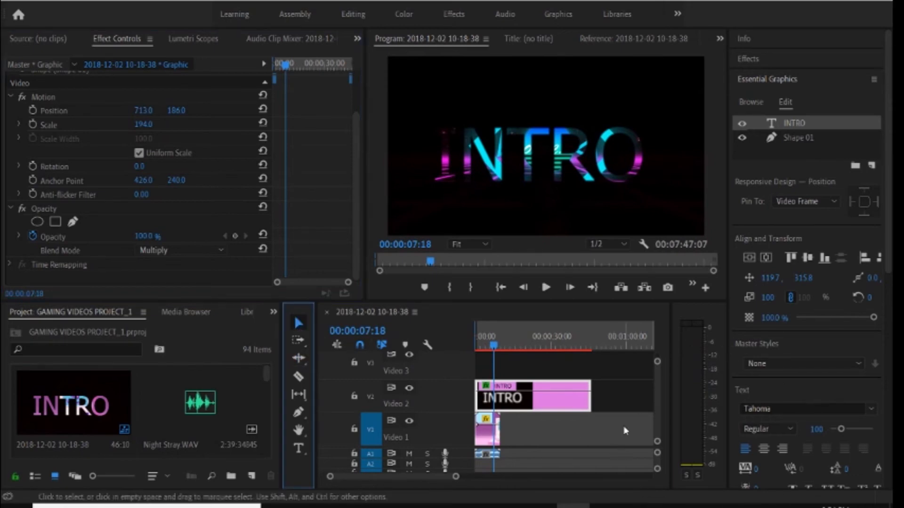